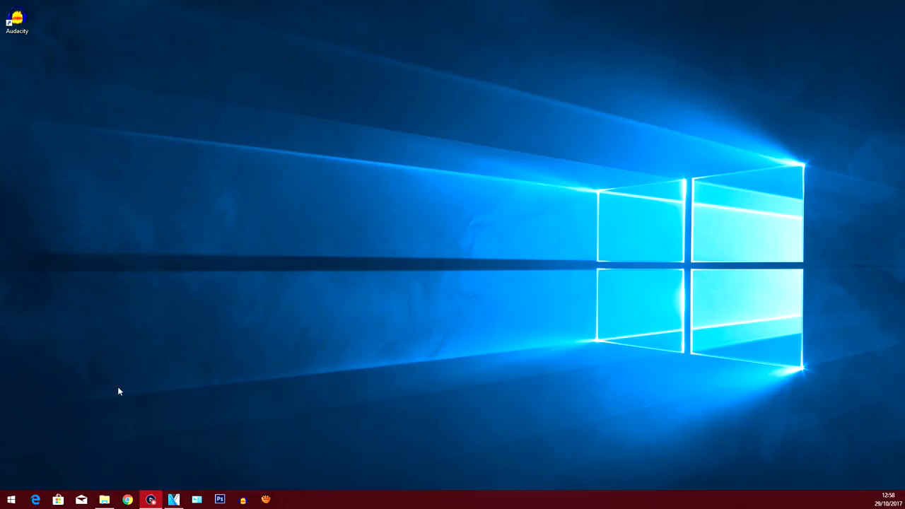
pyautogui.moveTo(187, 415)
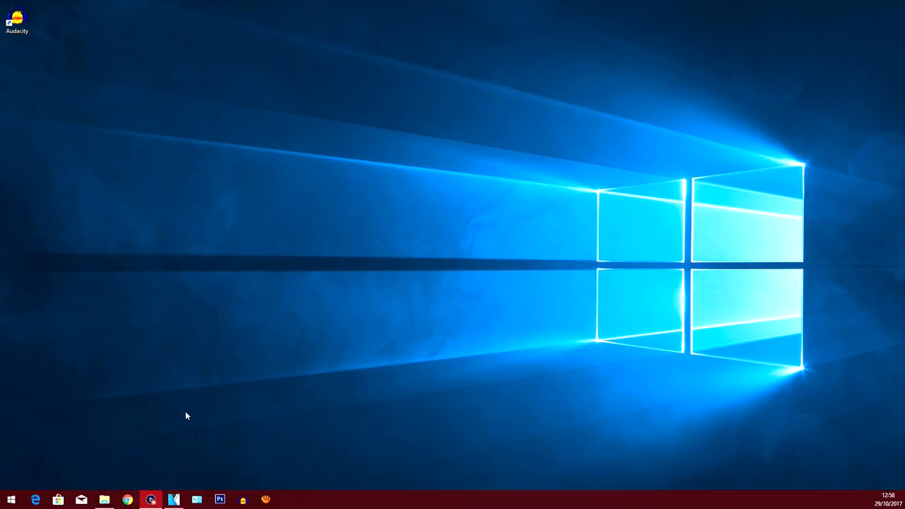
pyautogui.moveTo(187, 425)
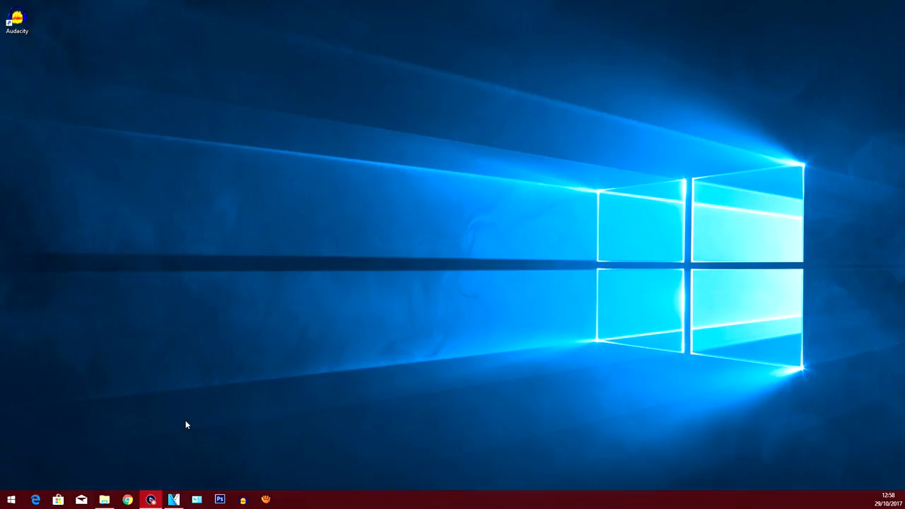
pyautogui.moveTo(127, 385)
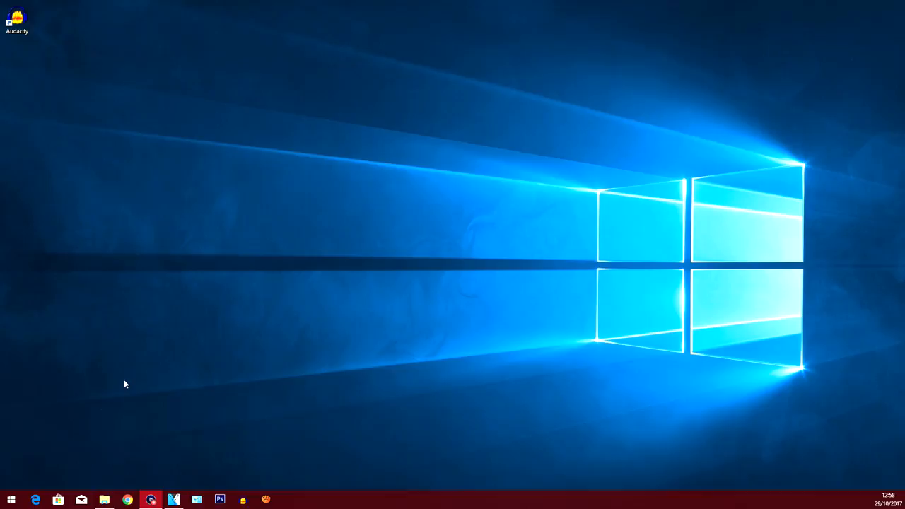
pyautogui.moveTo(134, 389)
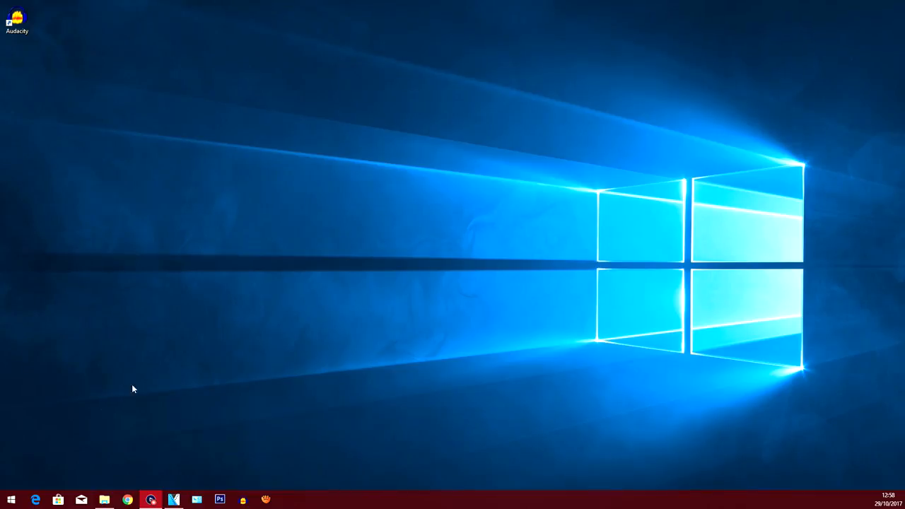
pyautogui.moveTo(167, 354)
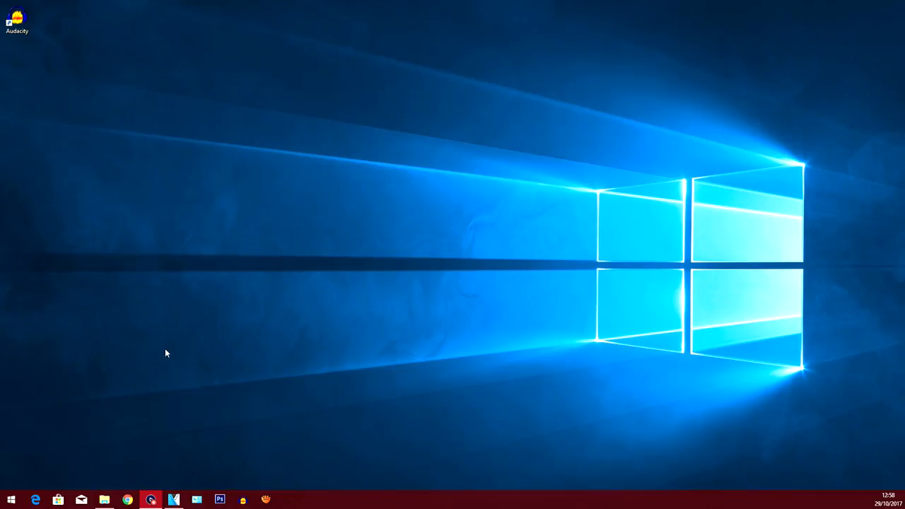
pyautogui.moveTo(65, 98)
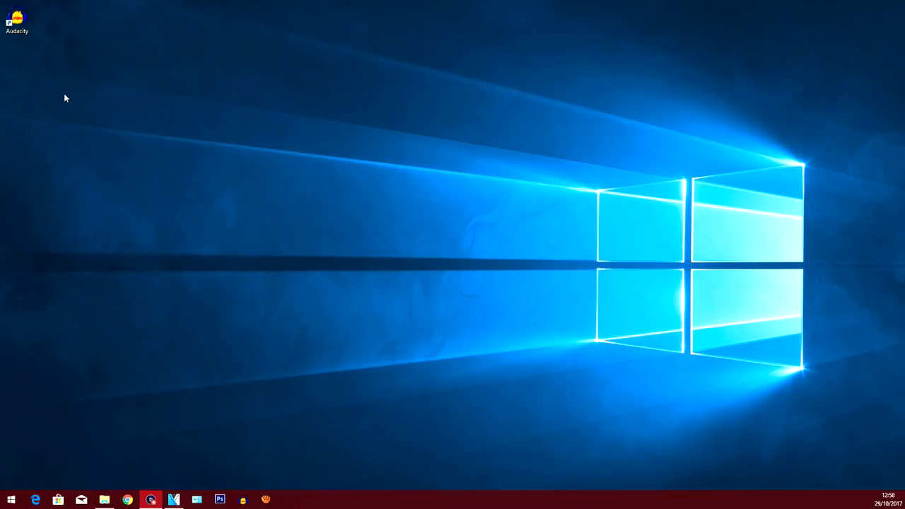
pyautogui.moveTo(62, 93)
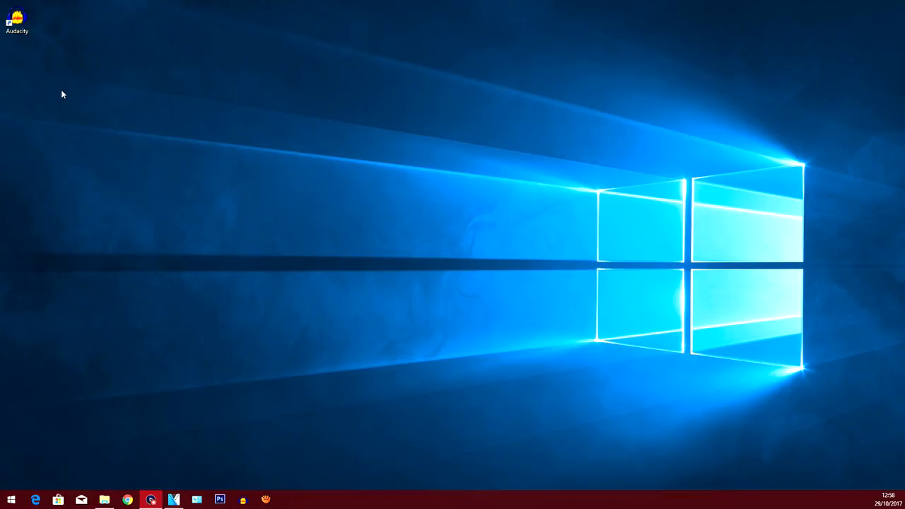
pyautogui.moveTo(68, 92)
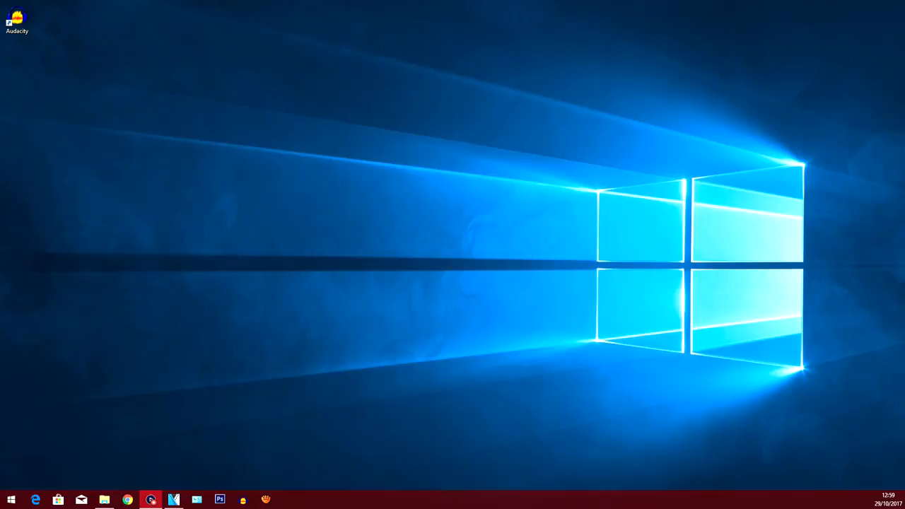
# Launch Audacity and drag the Elgato M4A voice recording into the project.
pyautogui.click(105, 501)
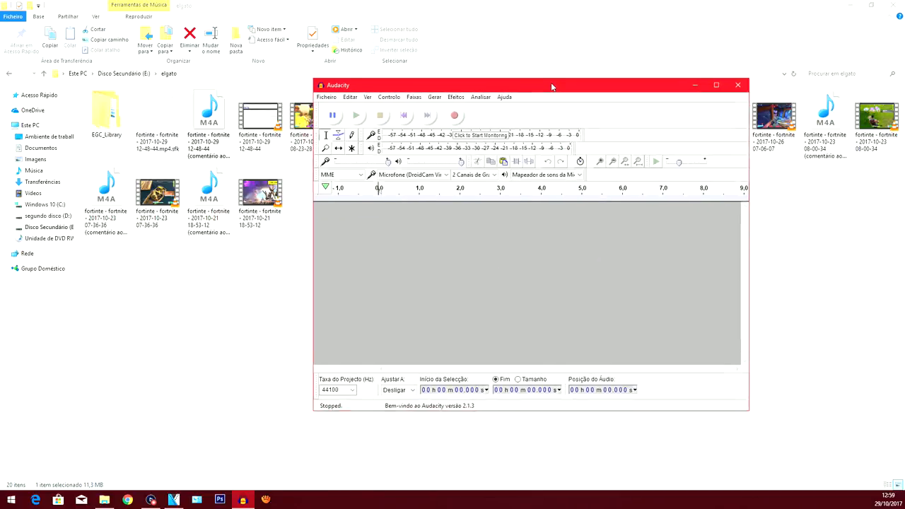
pyautogui.moveTo(552, 85); pyautogui.dragTo(577, 140)
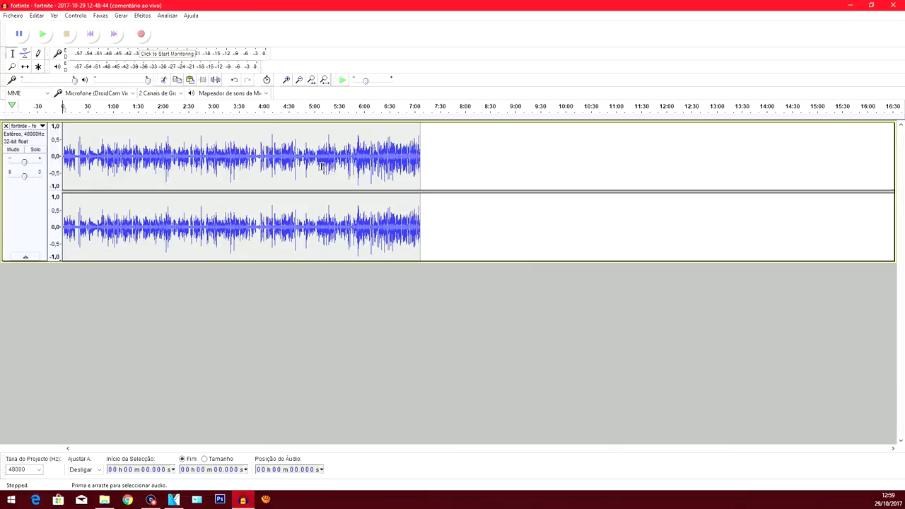
pyautogui.moveTo(190, 140)
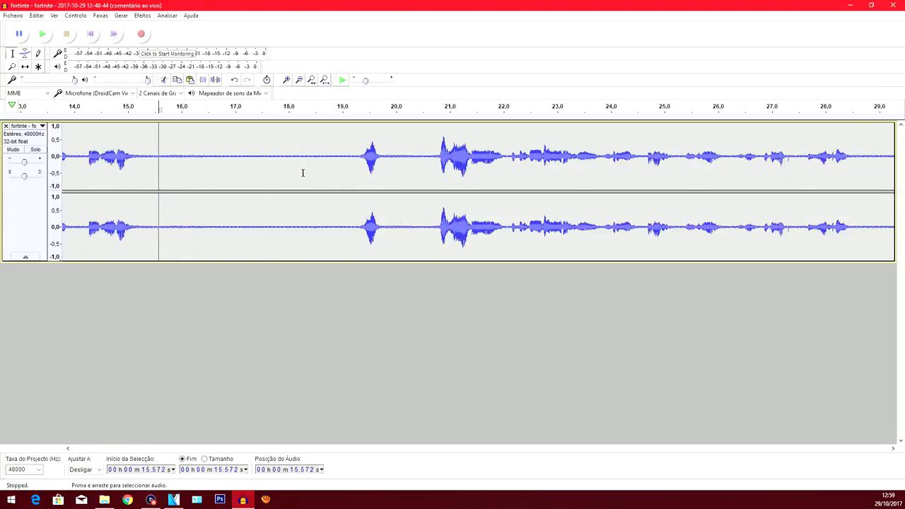
pyautogui.moveTo(309, 154)
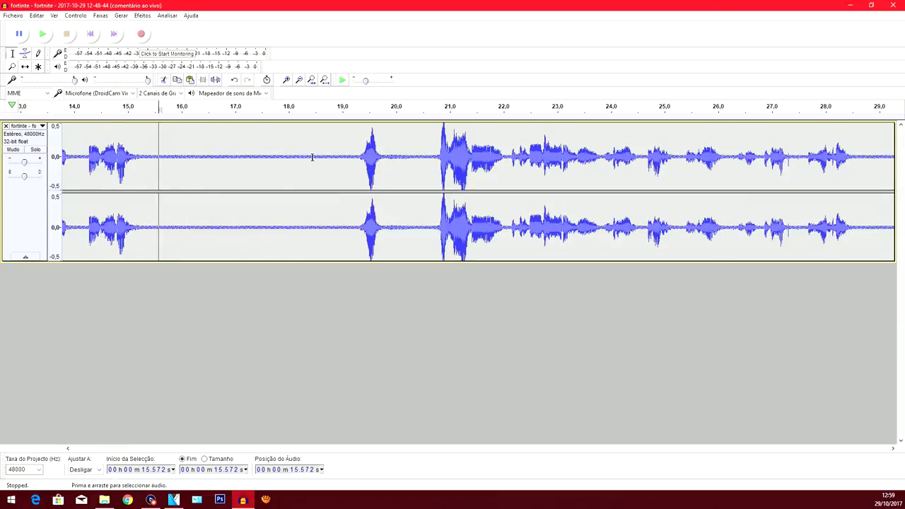
pyautogui.moveTo(342, 170)
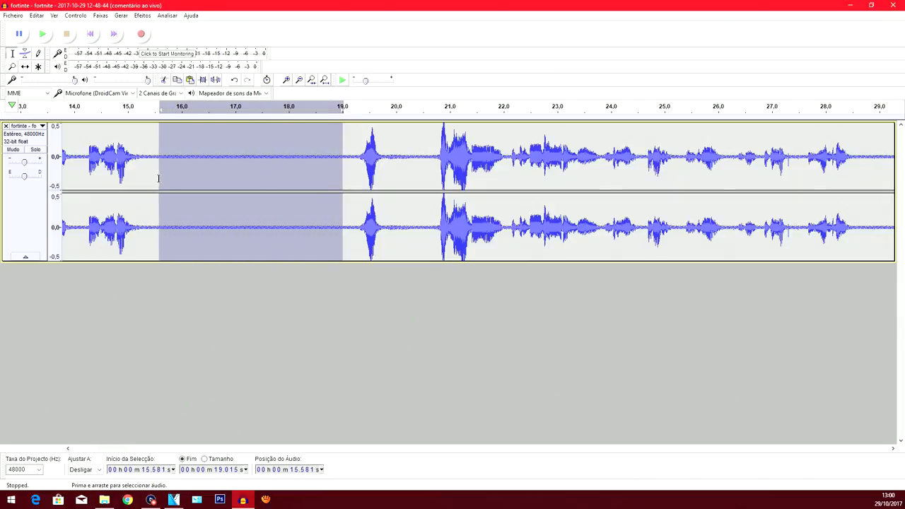
pyautogui.moveTo(185, 161)
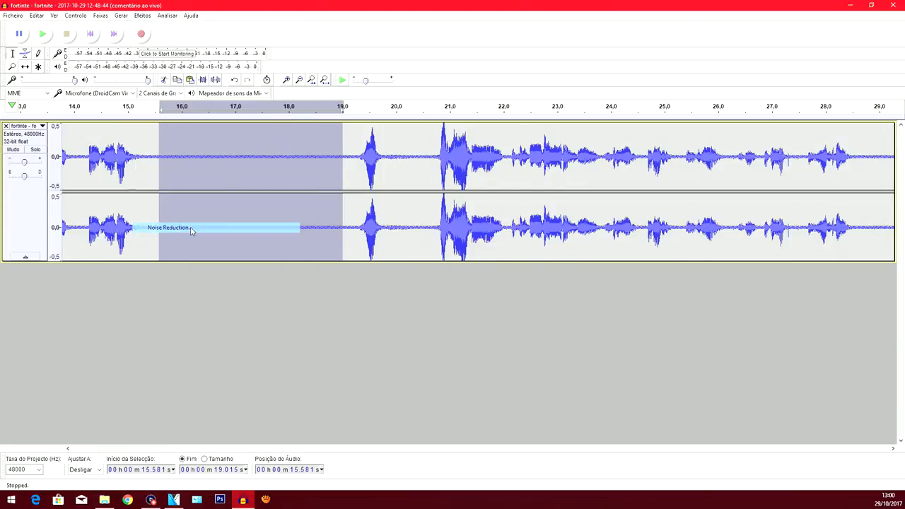
# Capture the noise profile from the quiet 15.5–19 s stretch.
pyautogui.click(167, 226)
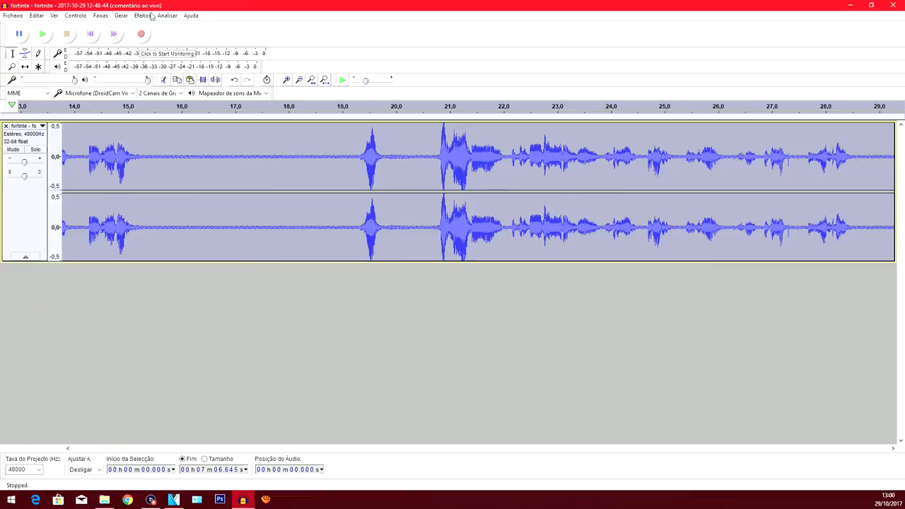
# Apply Noise Reduction at 12 dB, sensitivity 6.00, smoothing 3 to the whole recording.
pyautogui.click(141, 14)
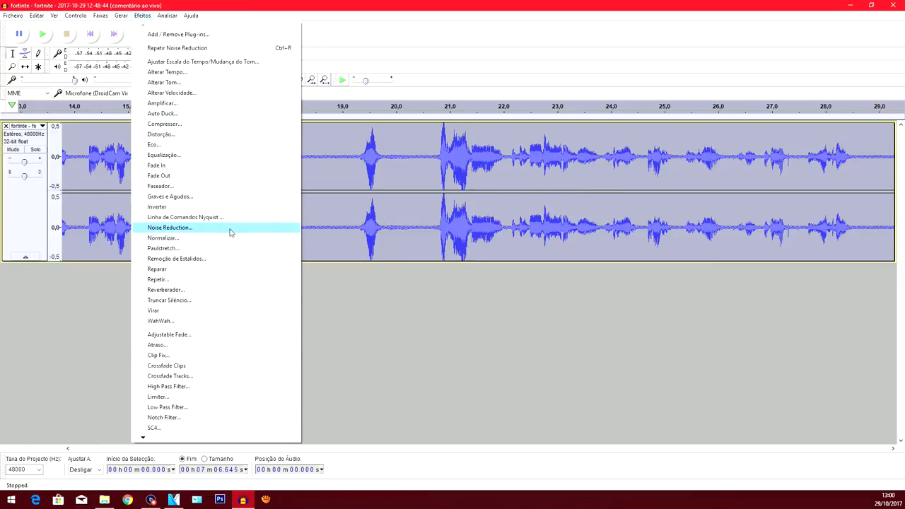
pyautogui.click(170, 226)
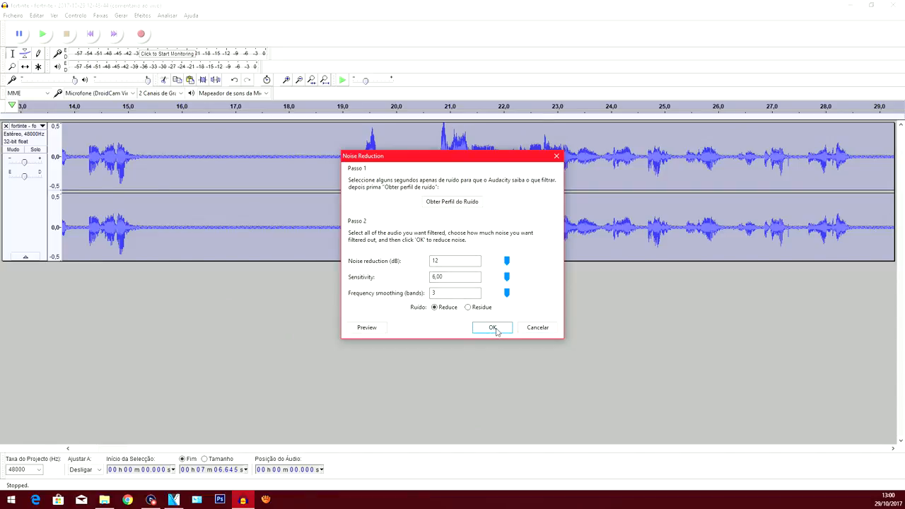
pyautogui.click(492, 328)
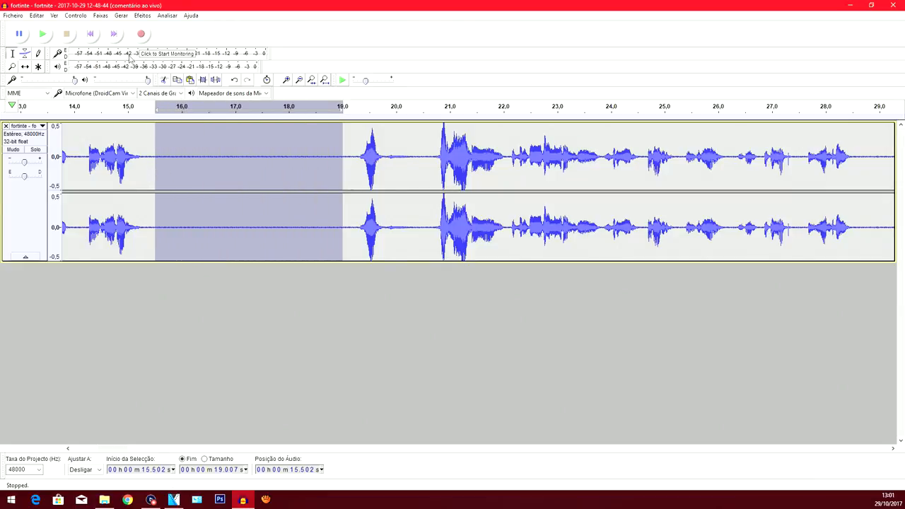
# Run a second Noise Reduction pass over the full seven-minute clip via the Efeitos menu.
pyautogui.click(142, 14)
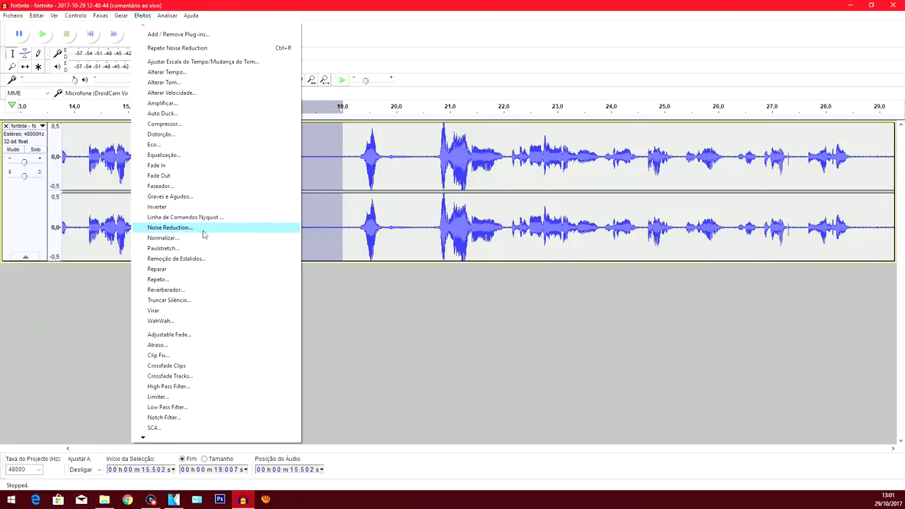
pyautogui.click(170, 226)
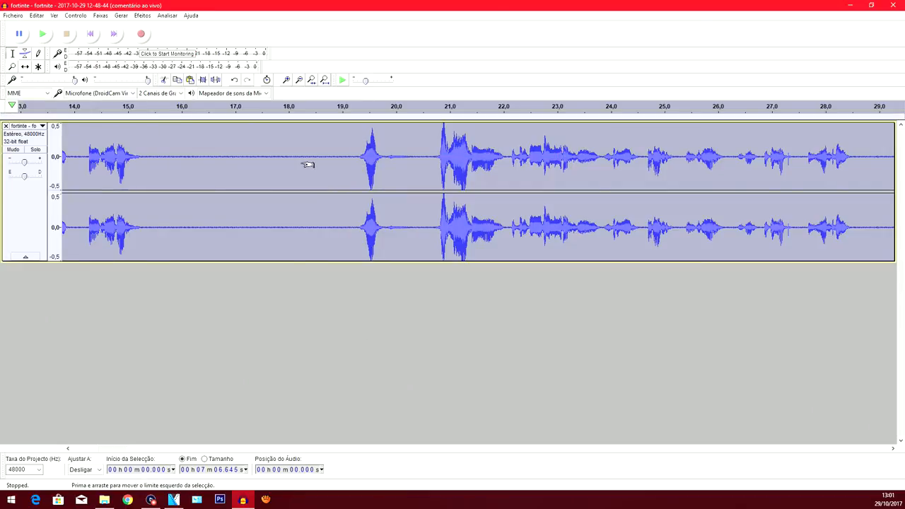
pyautogui.click(141, 14)
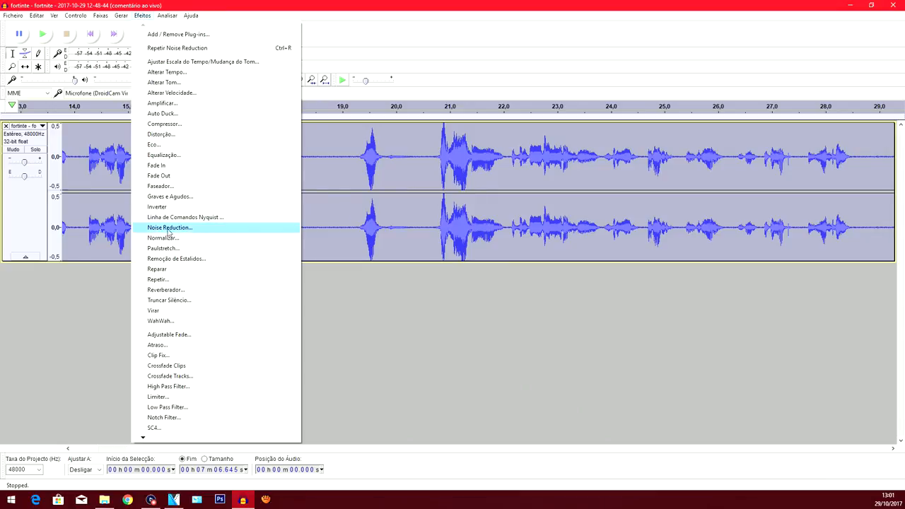
pyautogui.click(169, 226)
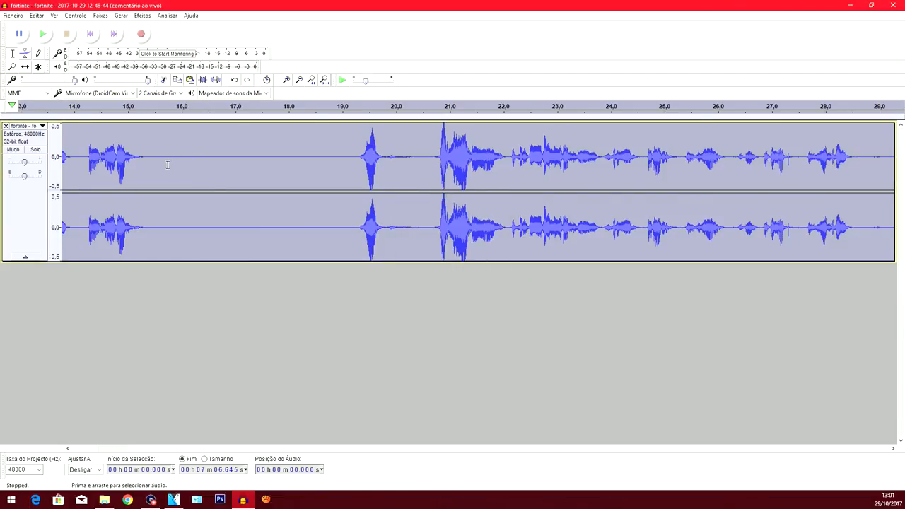
pyautogui.moveTo(149, 167); pyautogui.dragTo(238, 167)
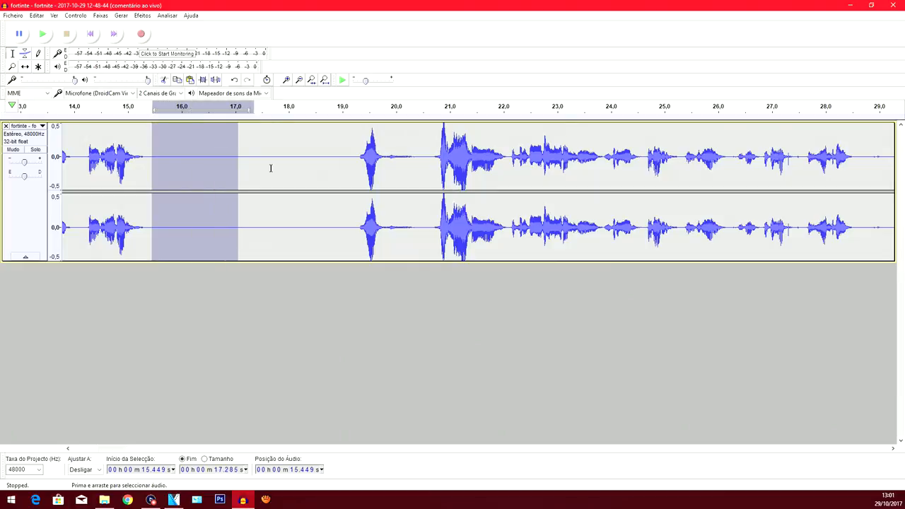
pyautogui.moveTo(238, 170); pyautogui.dragTo(340, 170)
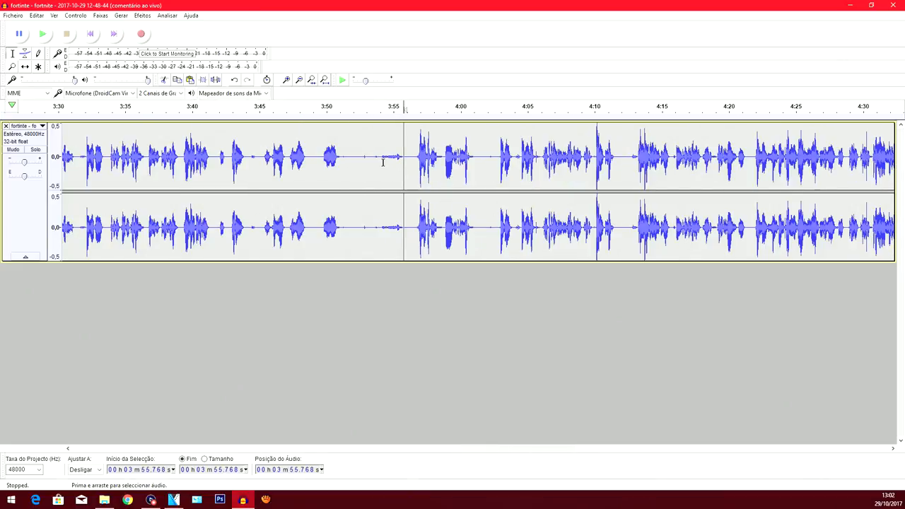
pyautogui.click(385, 155)
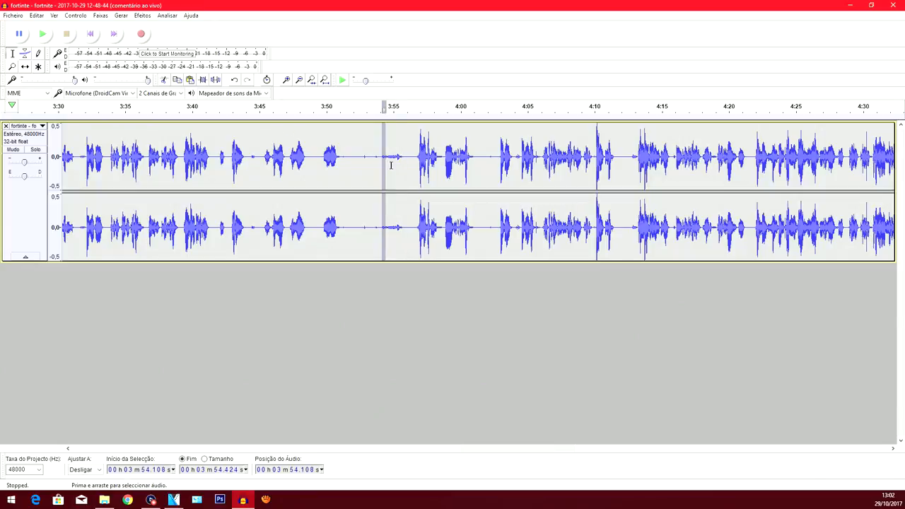
pyautogui.moveTo(384, 156); pyautogui.dragTo(402, 156)
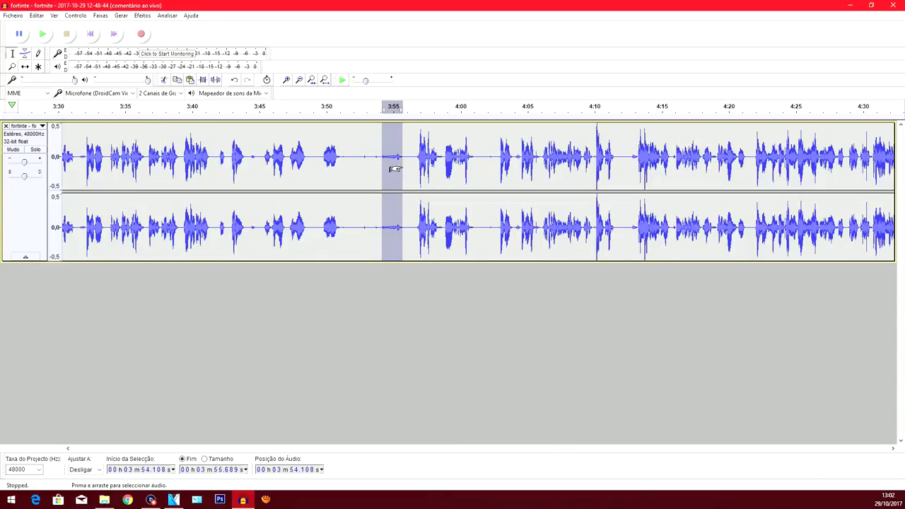
pyautogui.moveTo(396, 170); pyautogui.dragTo(357, 170)
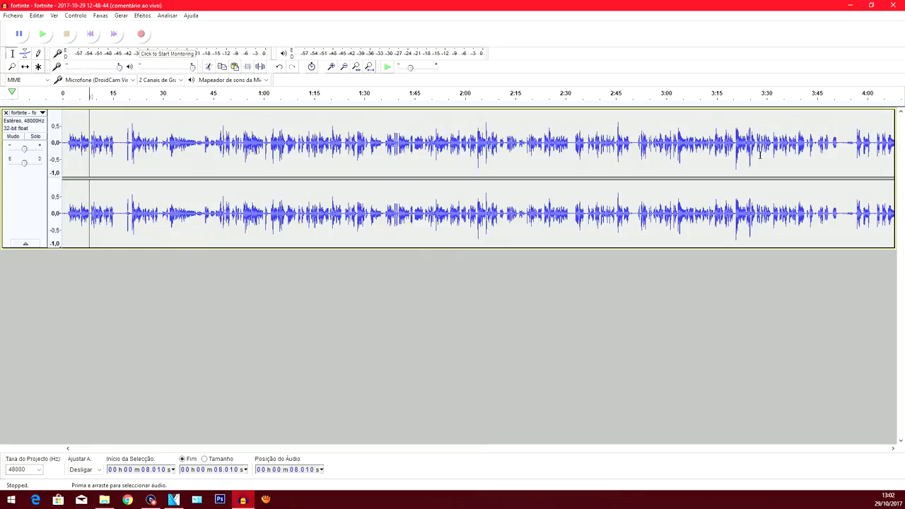
pyautogui.moveTo(414, 165)
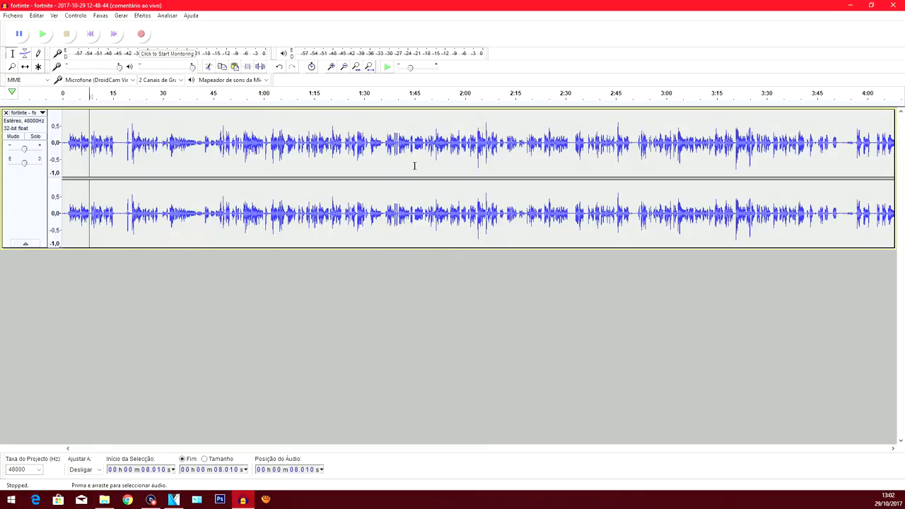
pyautogui.moveTo(252, 198)
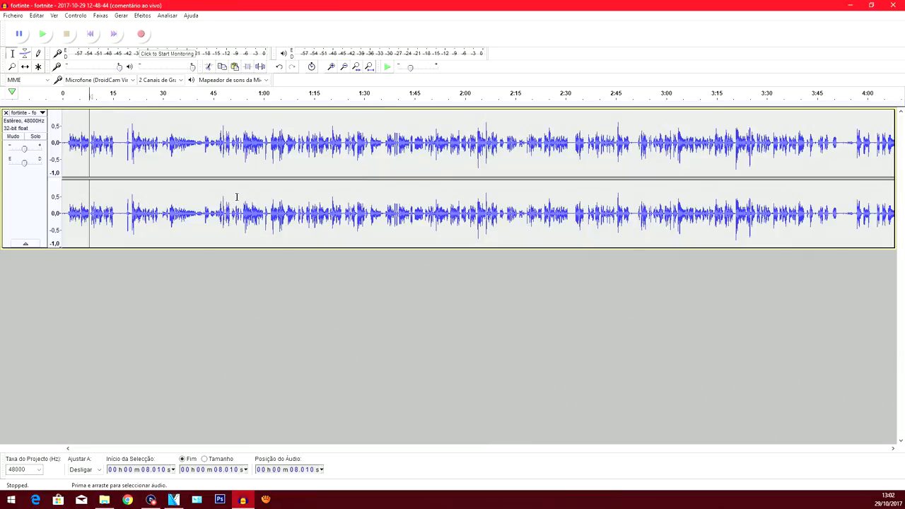
pyautogui.moveTo(164, 170)
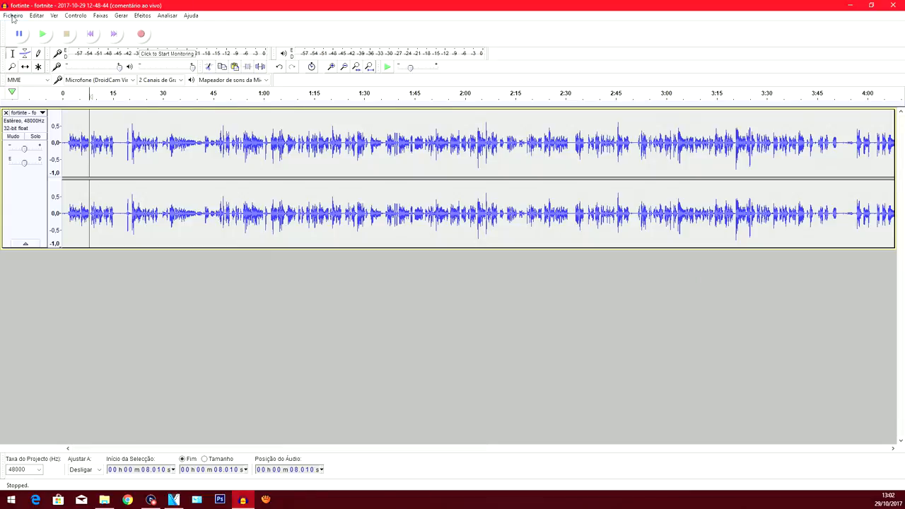
# Export the cleaned recording as MP3 to the Desktop from the Ficheiro menu.
pyautogui.click(13, 14)
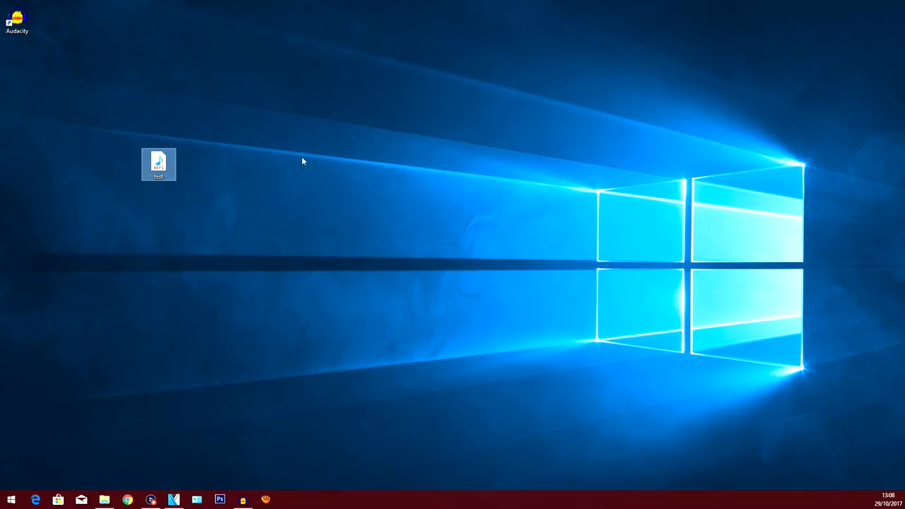
# Drag the exported MP3 icon rightward toward the centre of the desktop.
pyautogui.moveTo(159, 164); pyautogui.dragTo(300, 164)
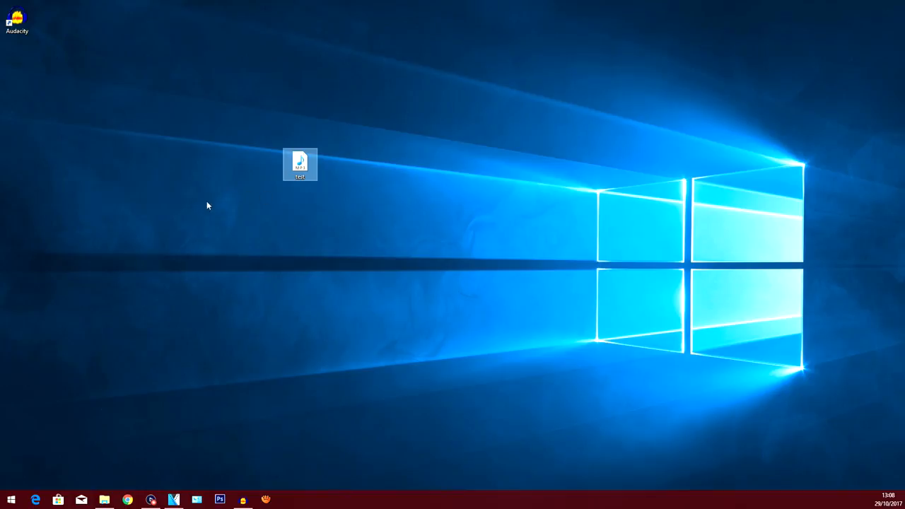
pyautogui.moveTo(237, 215)
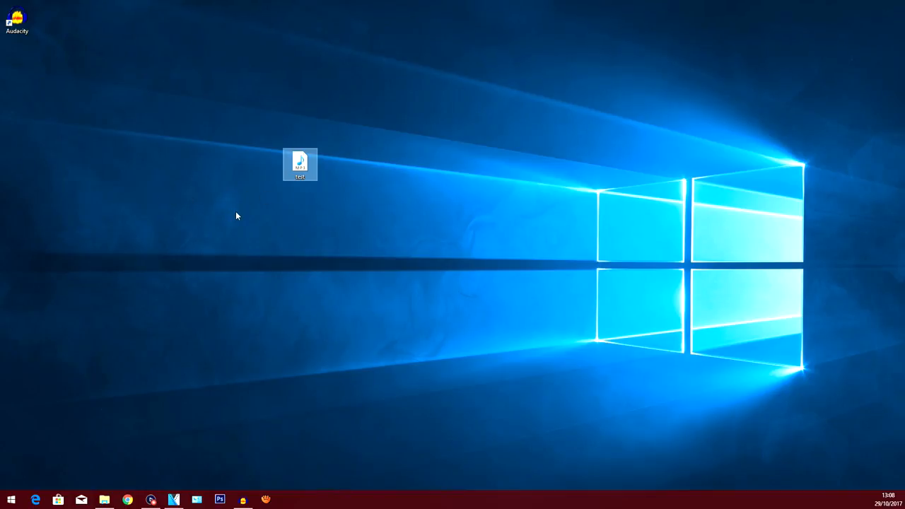
pyautogui.moveTo(254, 310)
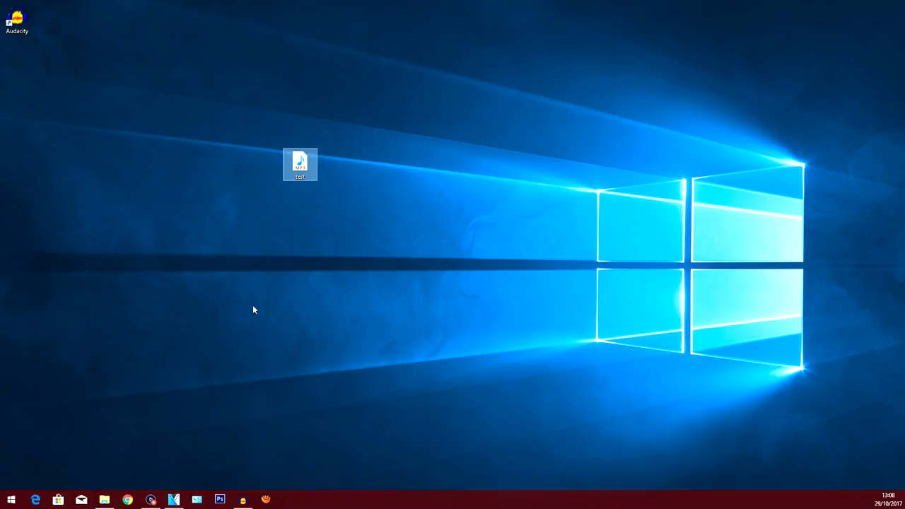
pyautogui.moveTo(291, 303)
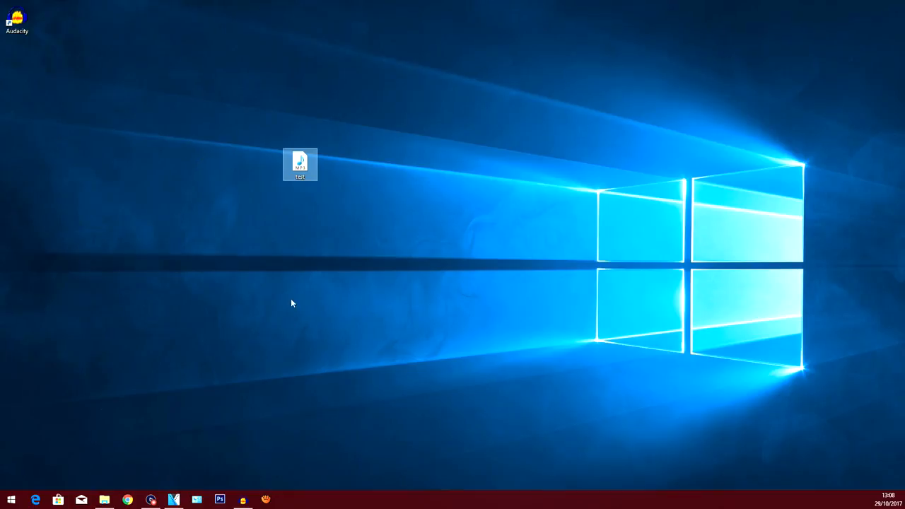
pyautogui.moveTo(283, 257)
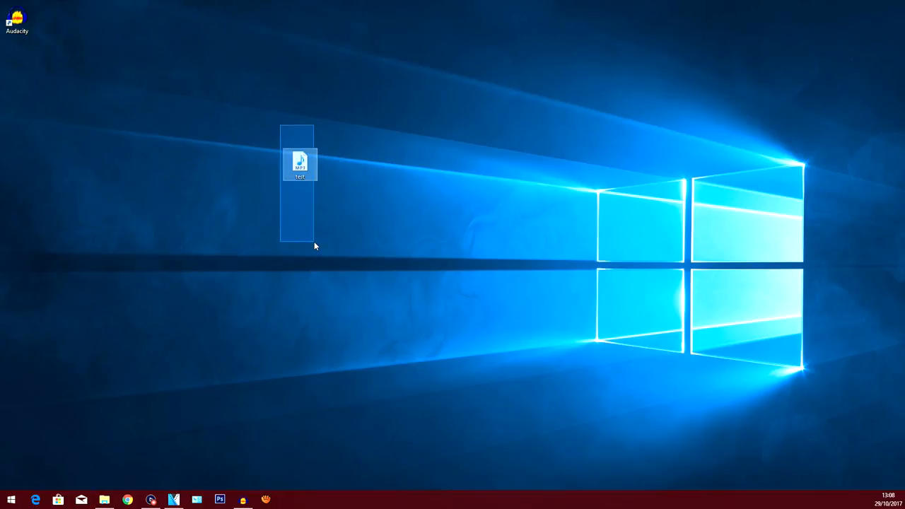
pyautogui.moveTo(300, 162); pyautogui.dragTo(406, 164)
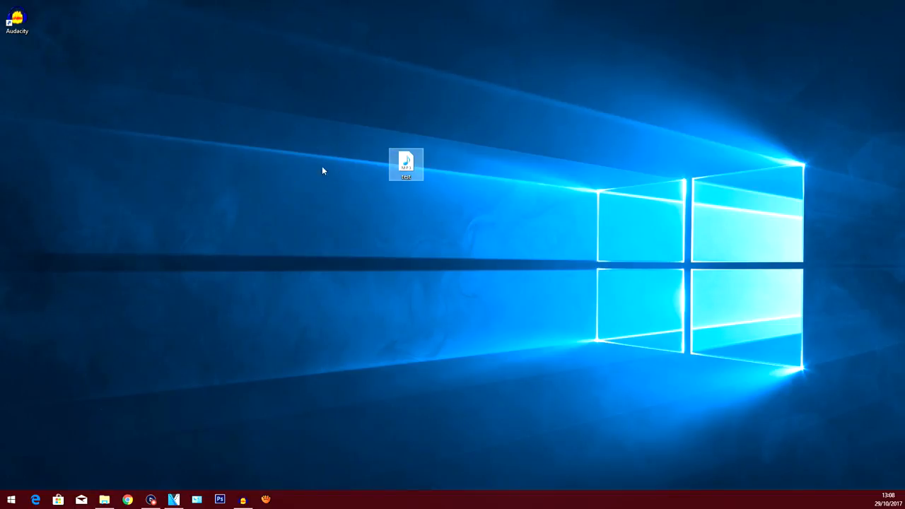
pyautogui.click(173, 500)
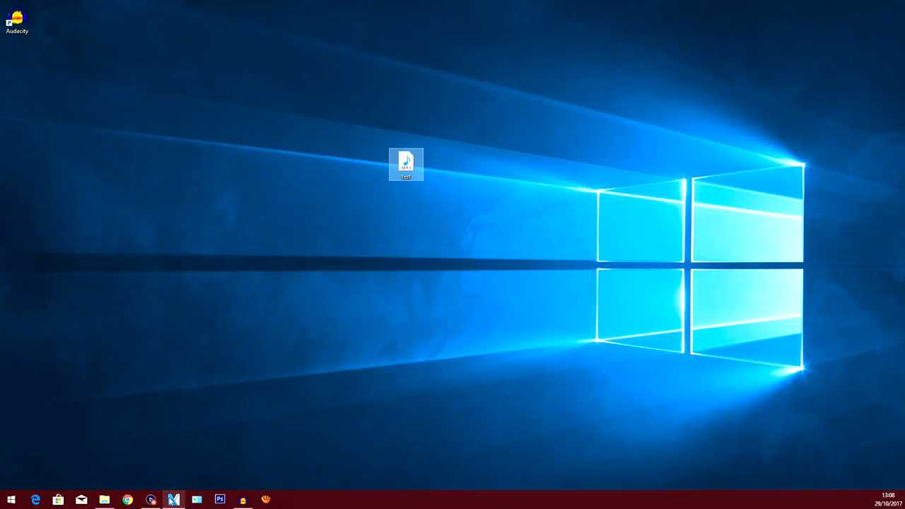
pyautogui.click(172, 501)
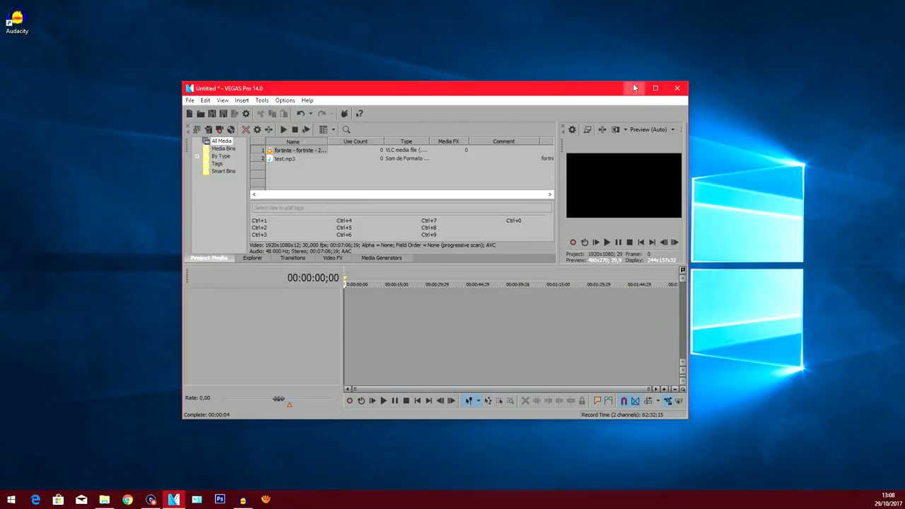
pyautogui.click(676, 88)
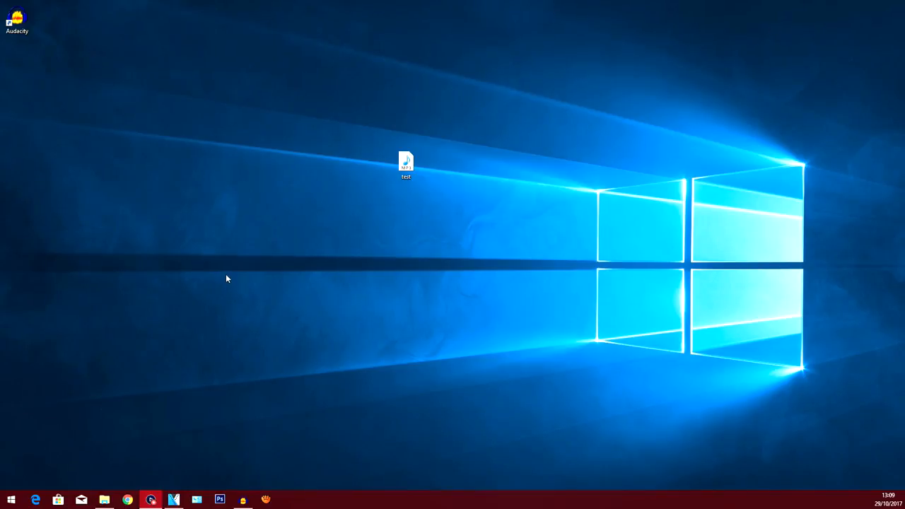
pyautogui.moveTo(257, 274)
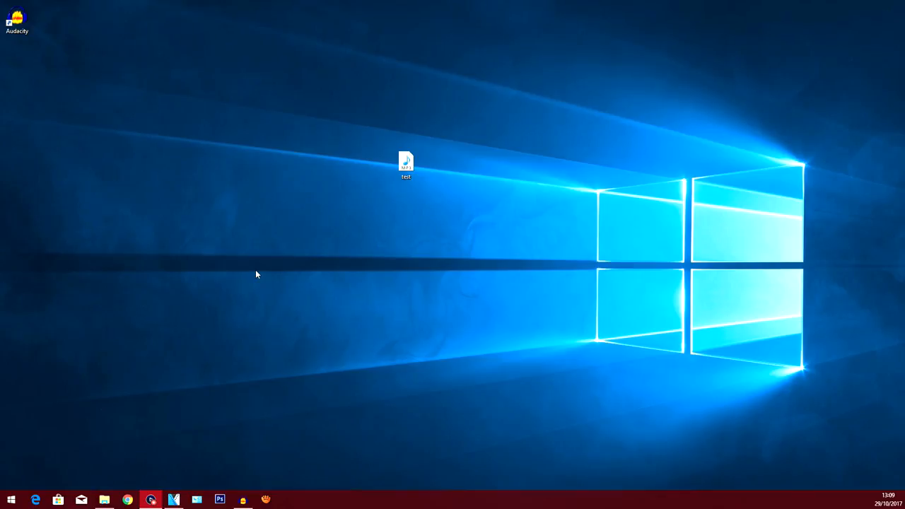